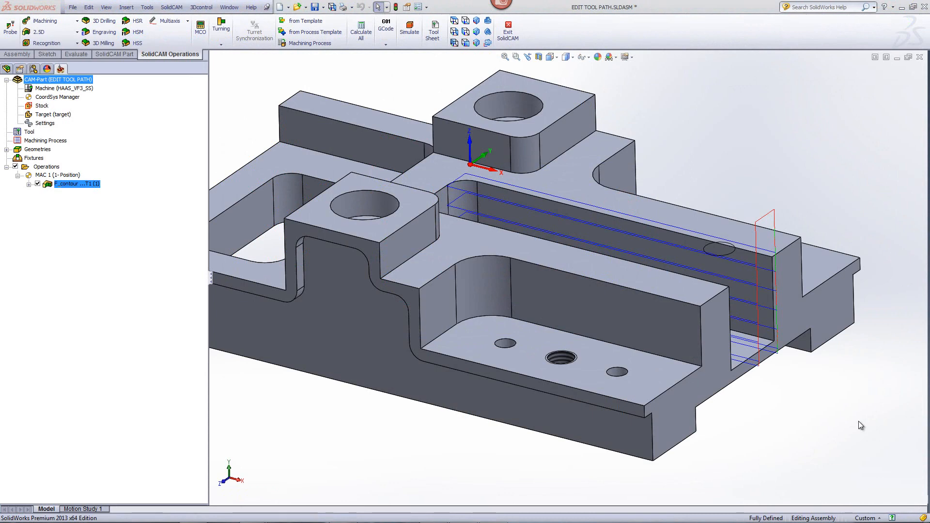
pyautogui.moveTo(866, 406)
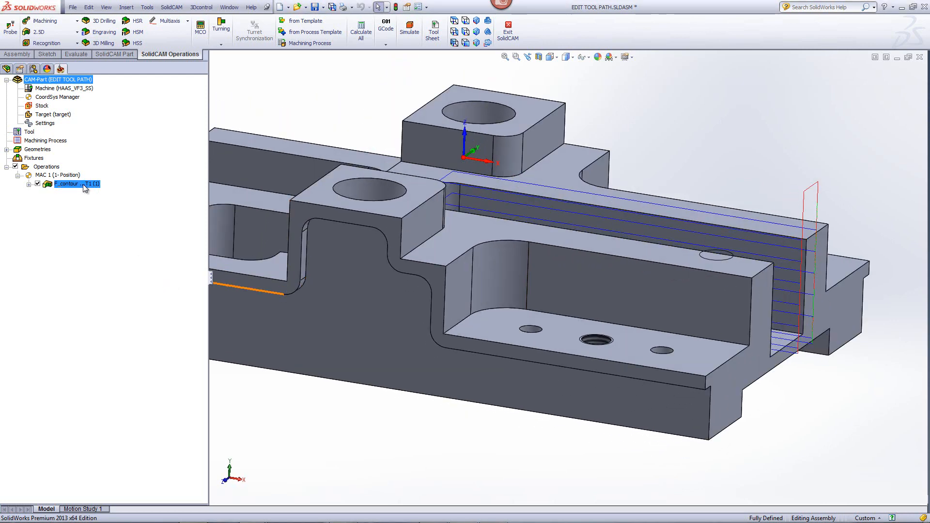
# Start Delete From(Pt)To(Pt) on the contour toolpath, picking the first point at the contour top
pyautogui.rightClick(67, 184)
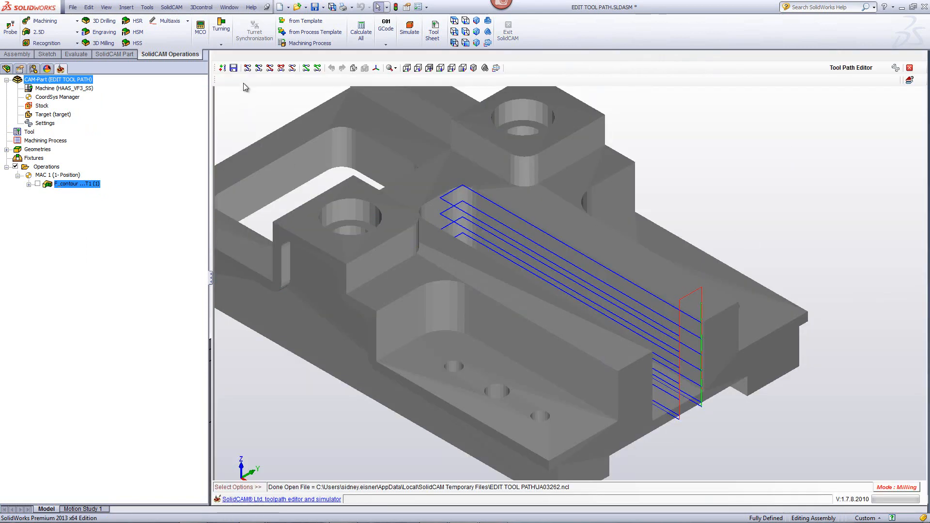
pyautogui.moveTo(247, 68)
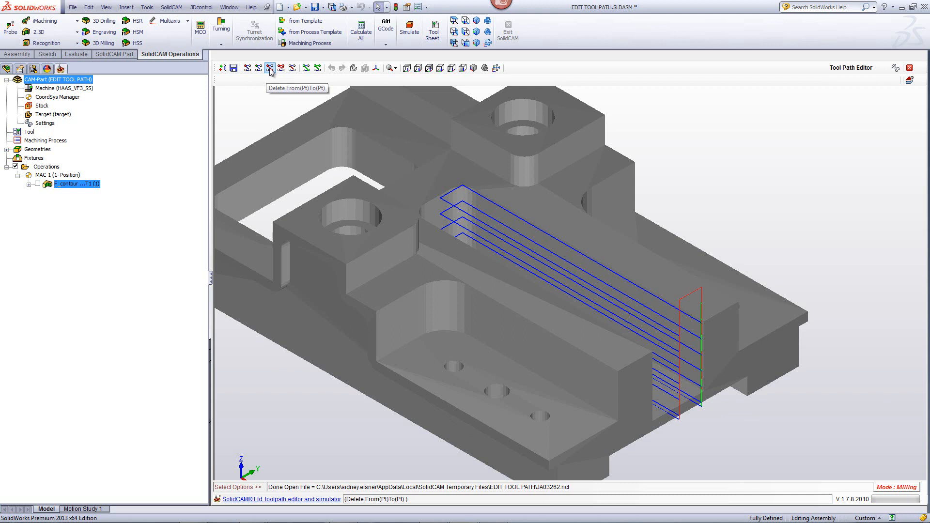
pyautogui.click(271, 68)
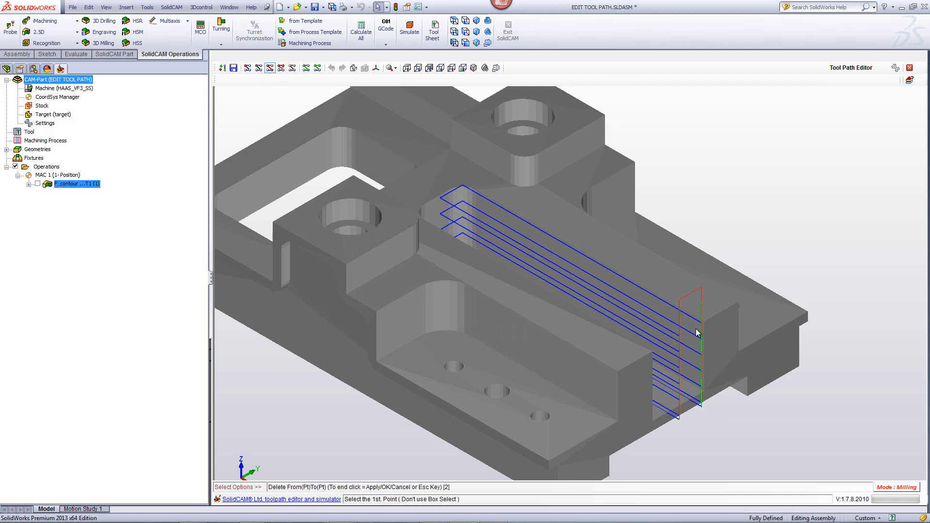
pyautogui.moveTo(705, 325)
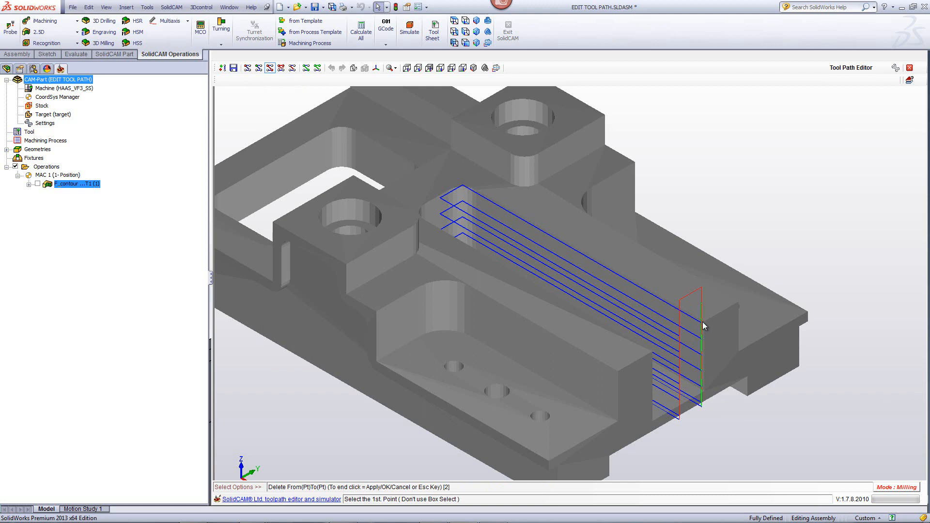
pyautogui.moveTo(703, 312)
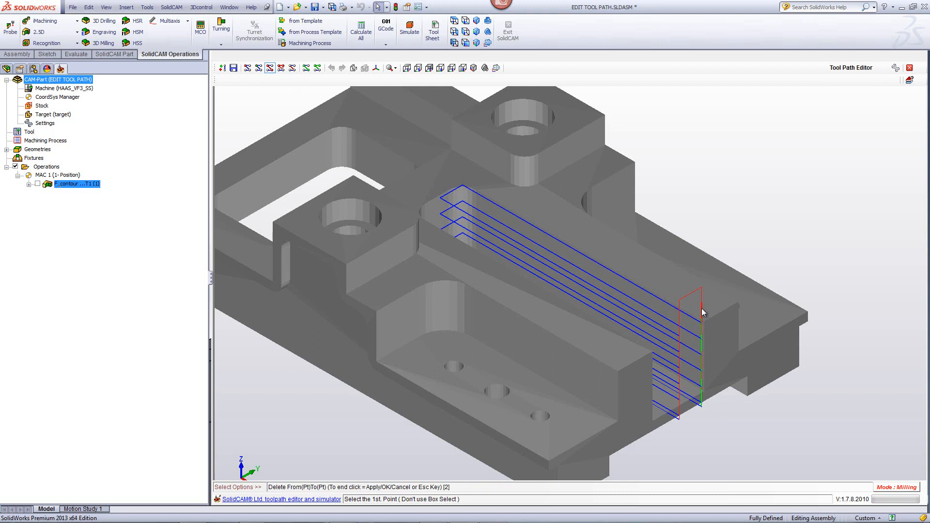
pyautogui.click(699, 306)
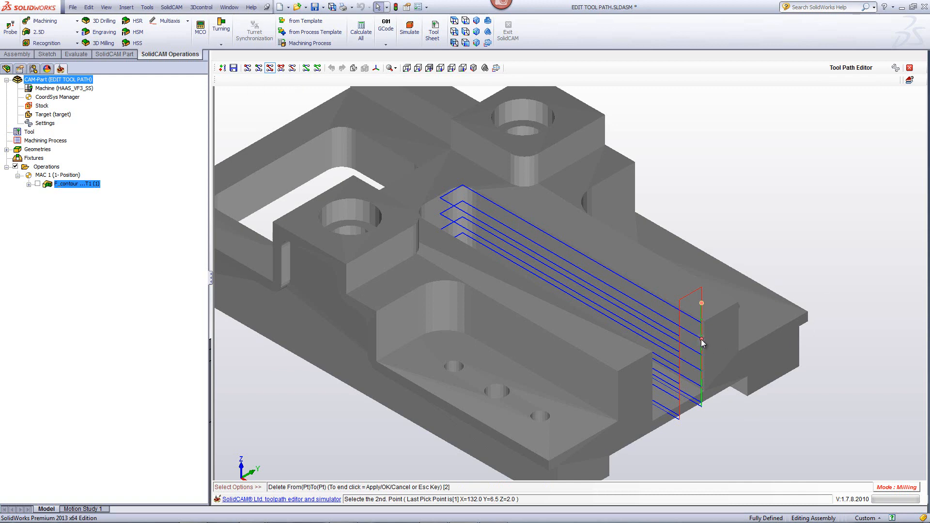
pyautogui.moveTo(702, 371)
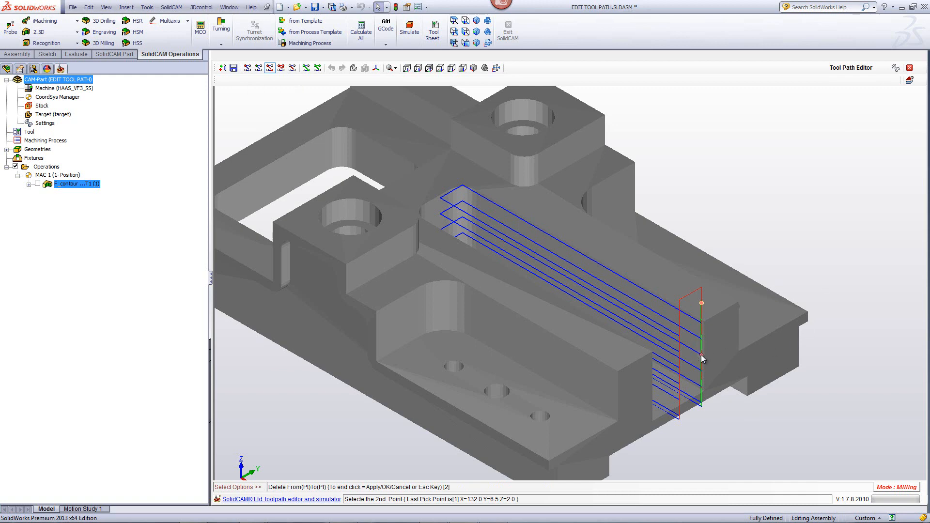
# Pick the second point and apply the deletion with Method set to Direct line
pyautogui.click(703, 357)
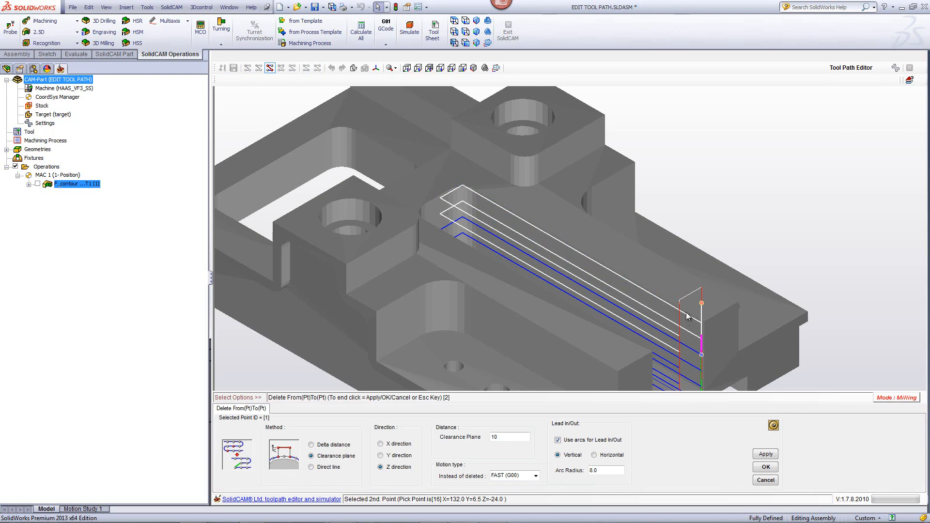
pyautogui.moveTo(682, 333)
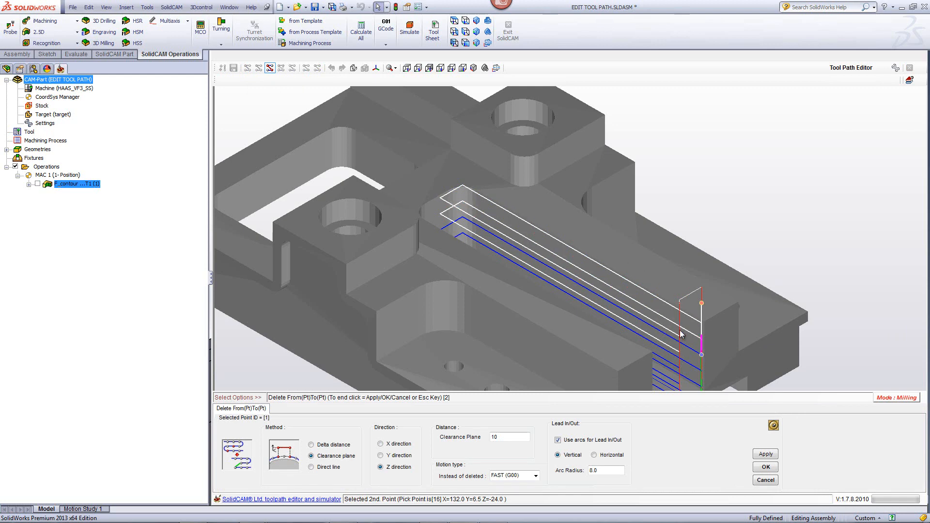
pyautogui.moveTo(328, 283)
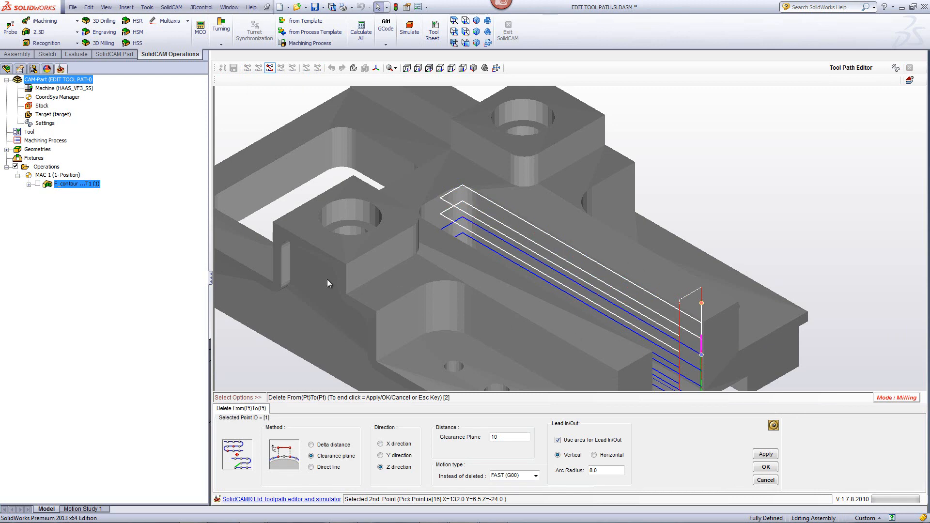
pyautogui.moveTo(328, 479)
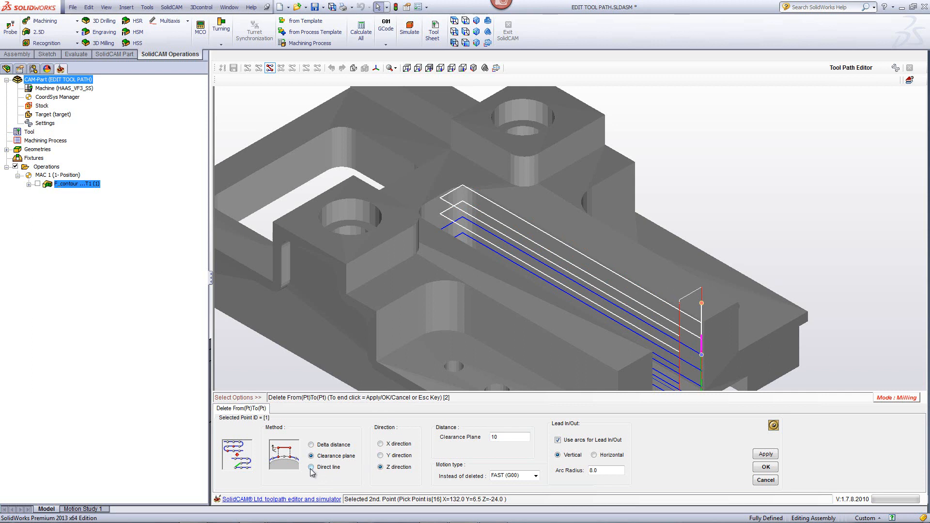
pyautogui.click(310, 467)
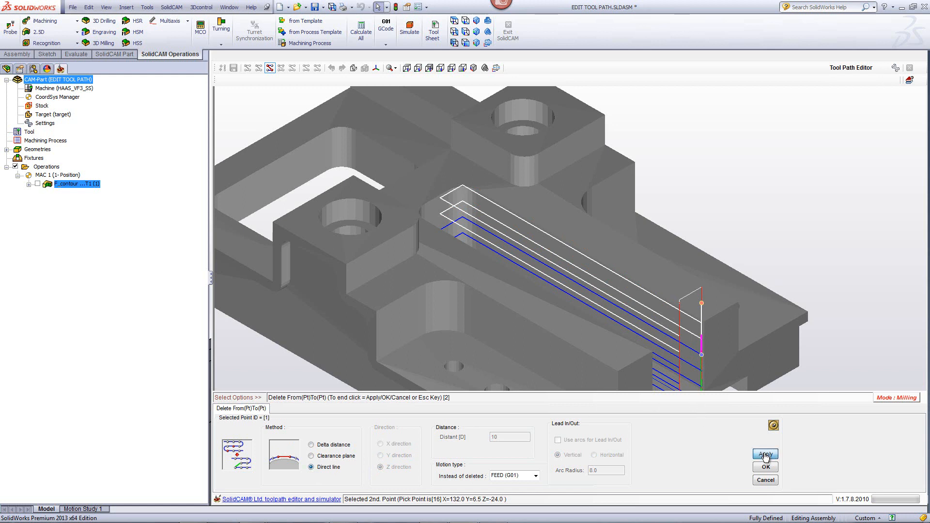
pyautogui.click(765, 454)
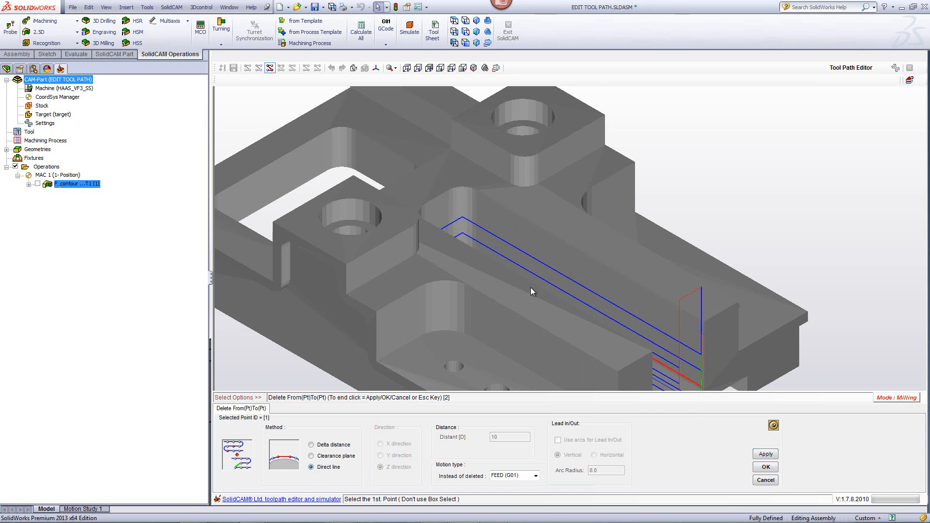
pyautogui.moveTo(752, 459)
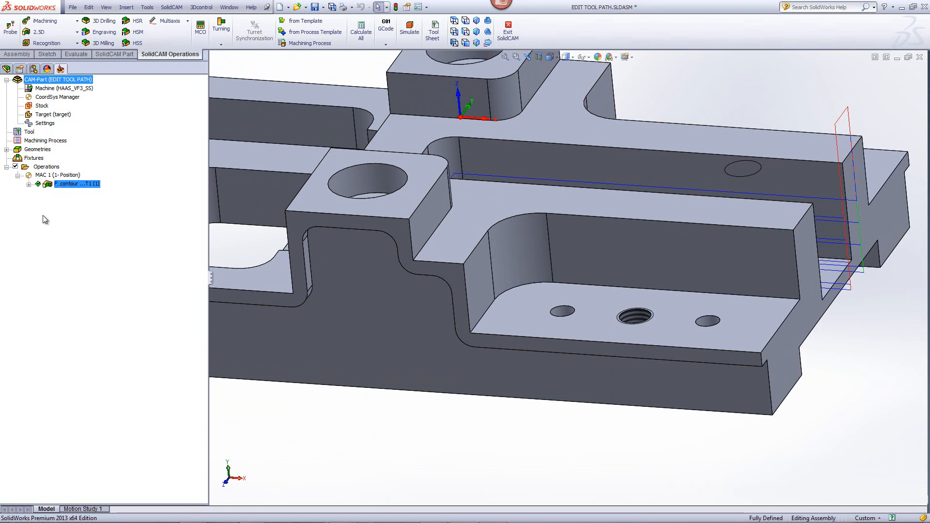
pyautogui.moveTo(41, 191)
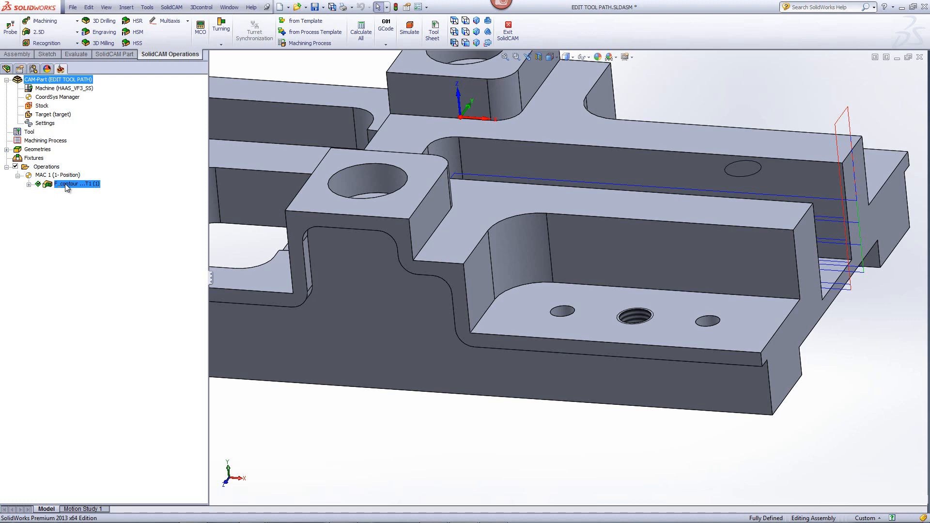
# Reopen the edited F-contour operation from the SolidCAM Manager
pyautogui.doubleClick(66, 184)
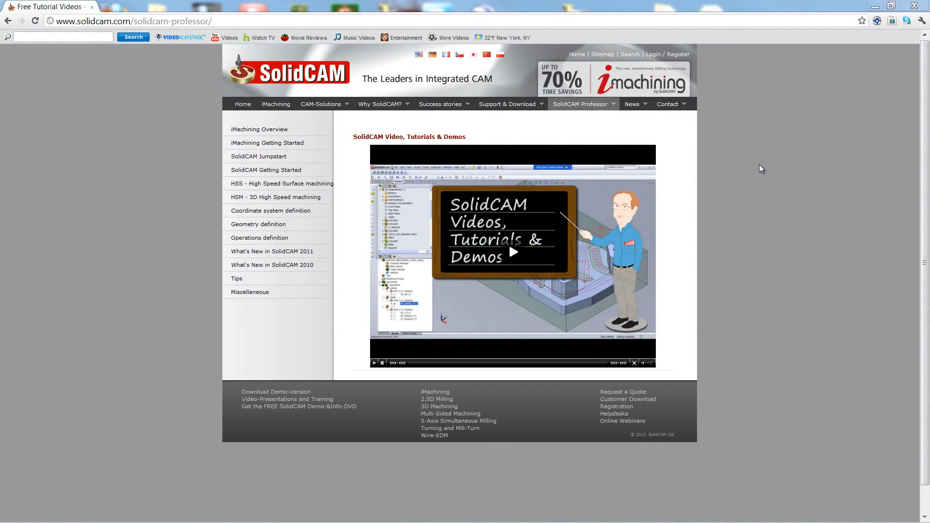
pyautogui.click(583, 104)
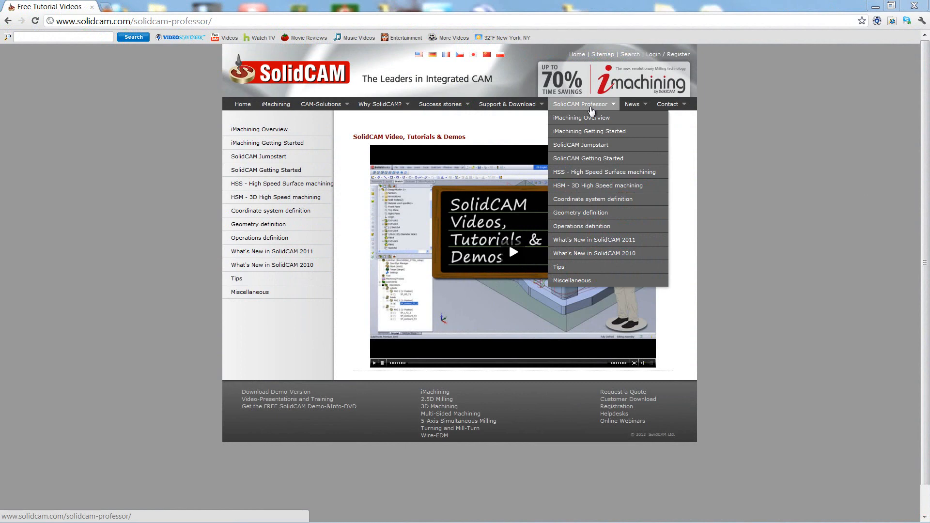
pyautogui.moveTo(803, 150)
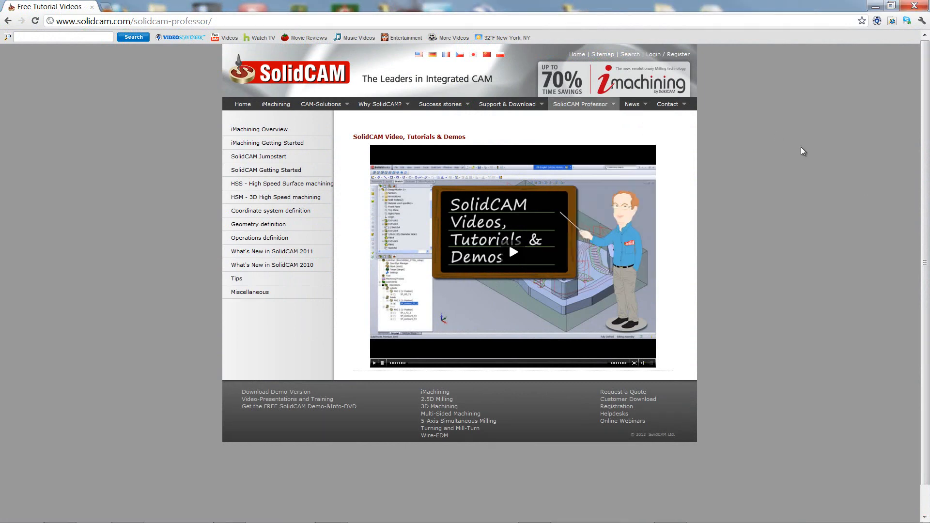
pyautogui.moveTo(805, 143)
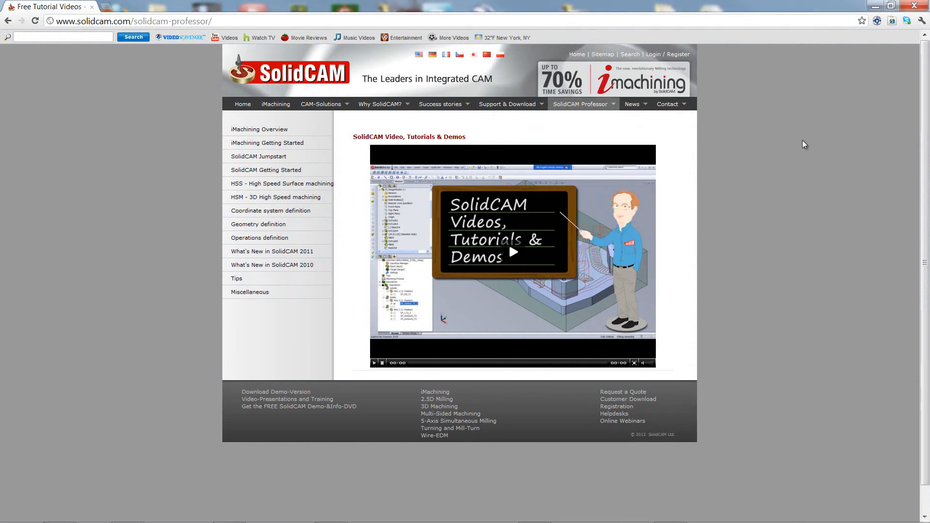